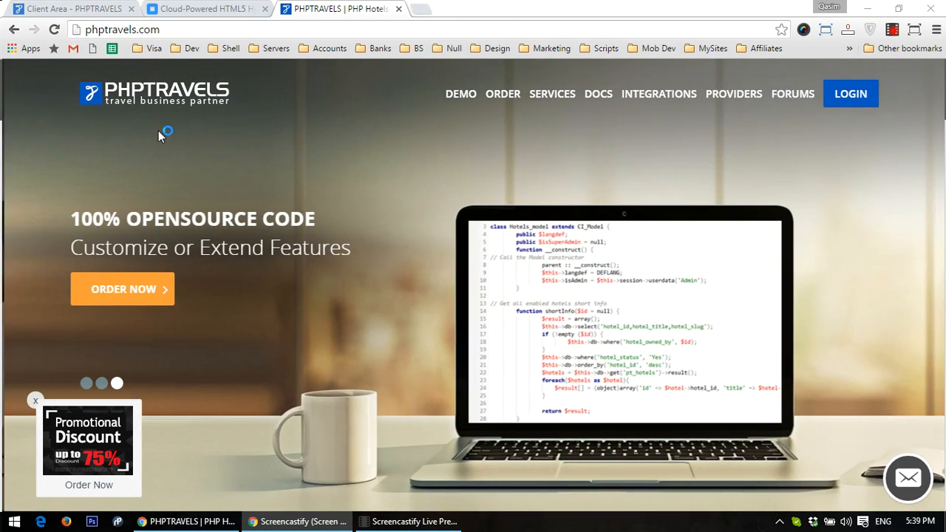
Open the Mobile - Phone Apps product details in the PHPTRAVELS Client Area
left_click(71, 9)
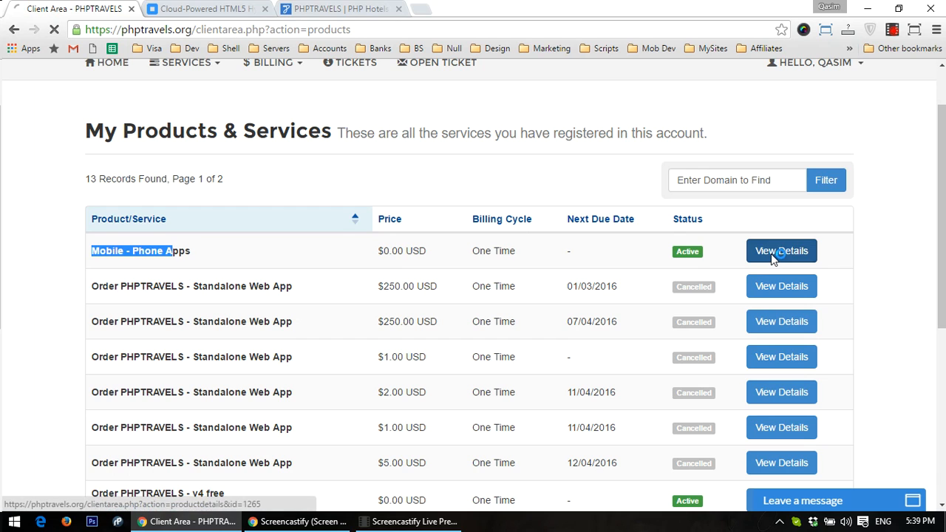
left_click(782, 250)
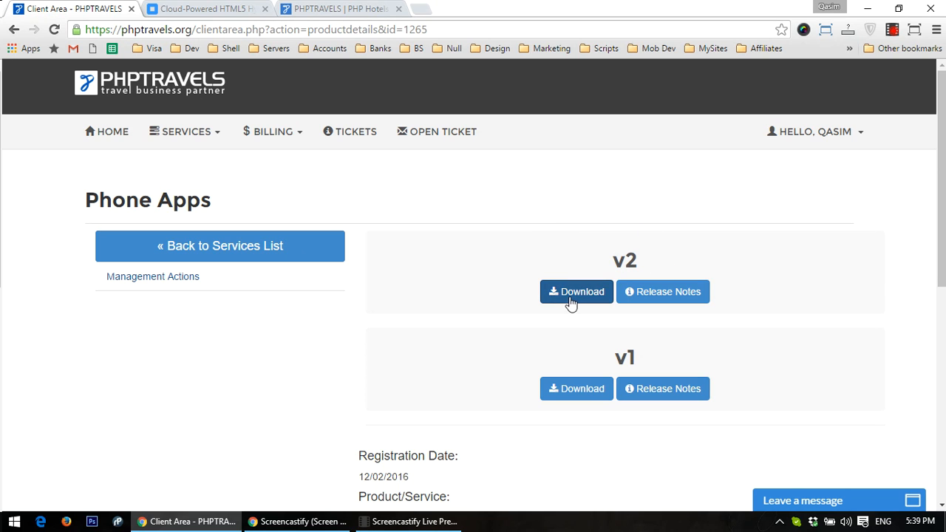
Download the v2 Phone Apps package as numbered duplicate mob_v2_2.zip
left_click(577, 291)
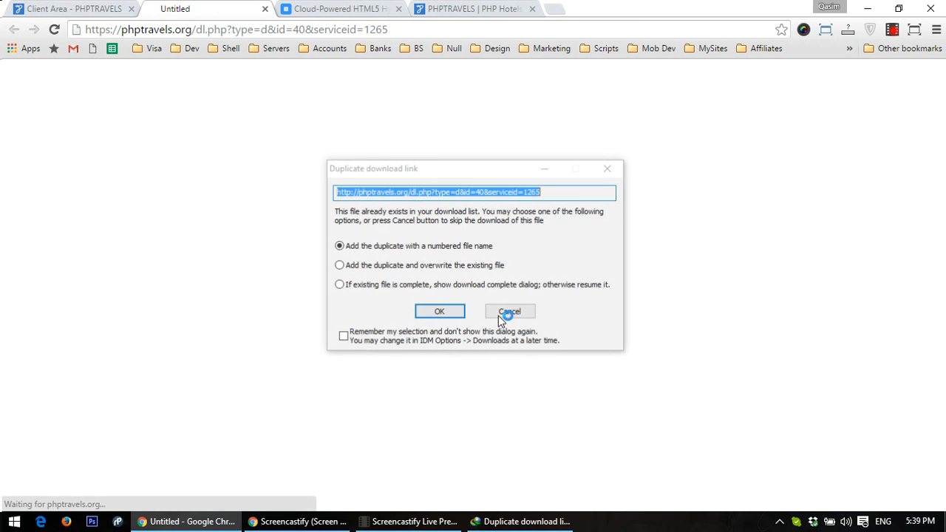
left_click(439, 310)
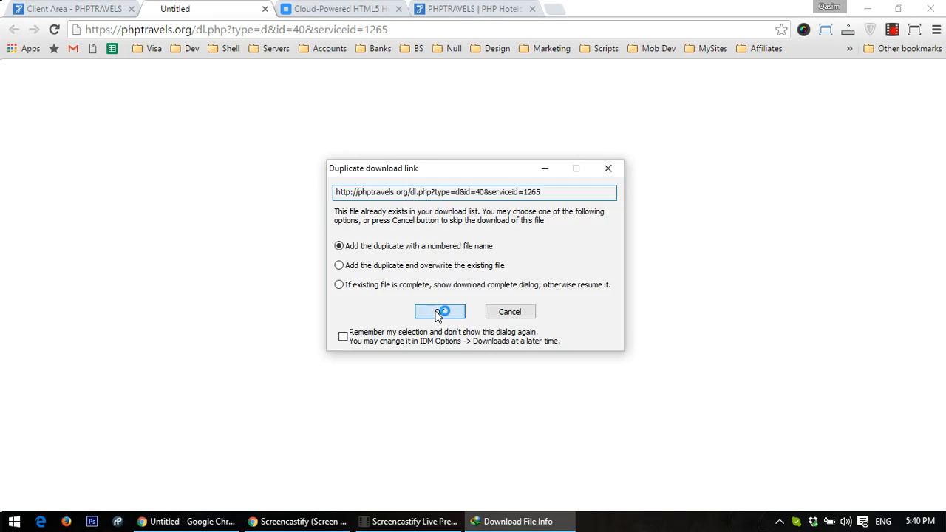
left_click(440, 311)
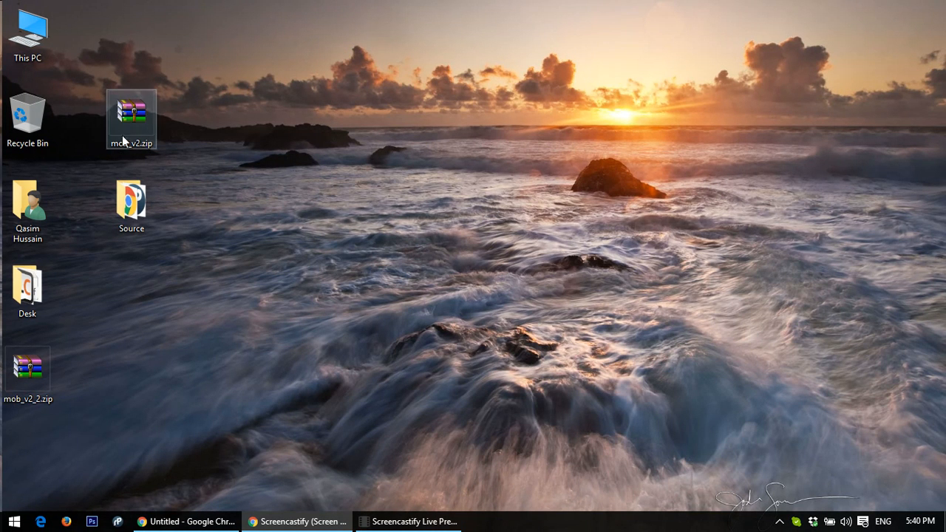
double_click(130, 118)
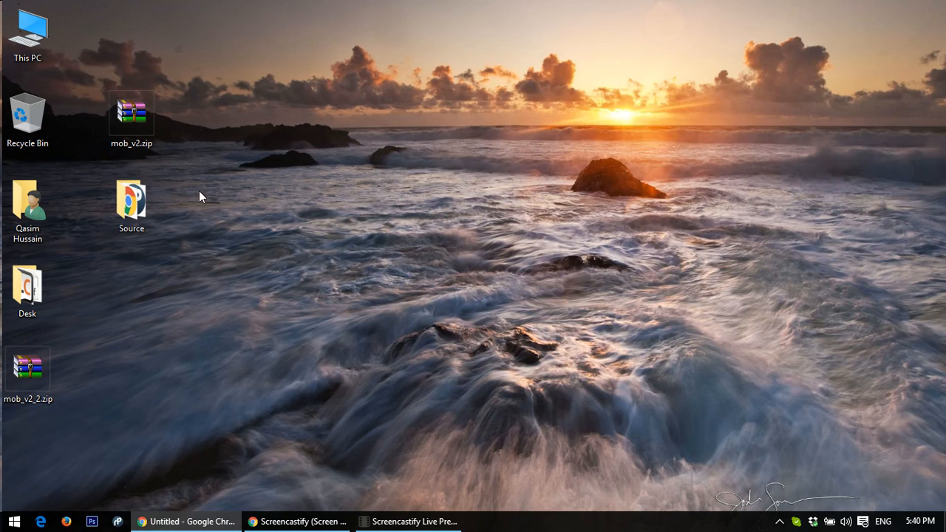
double_click(131, 199)
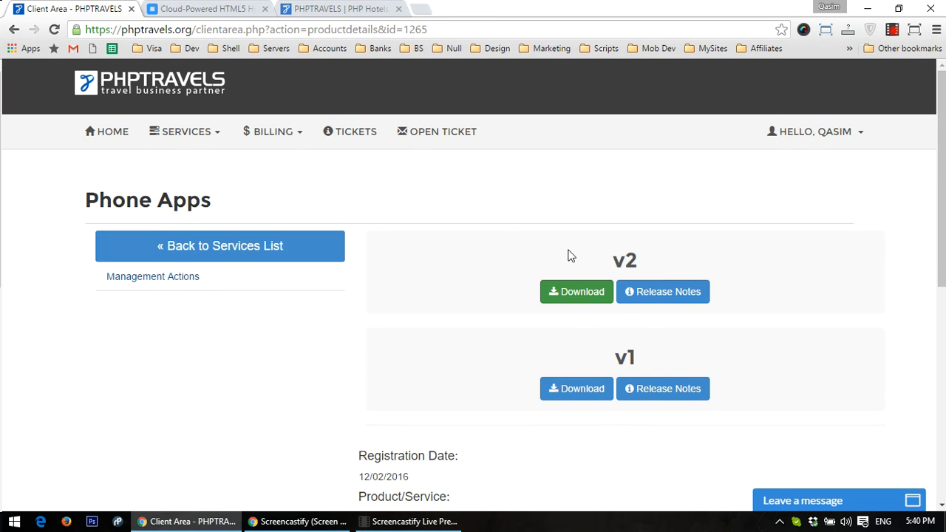
mouse_move(436, 222)
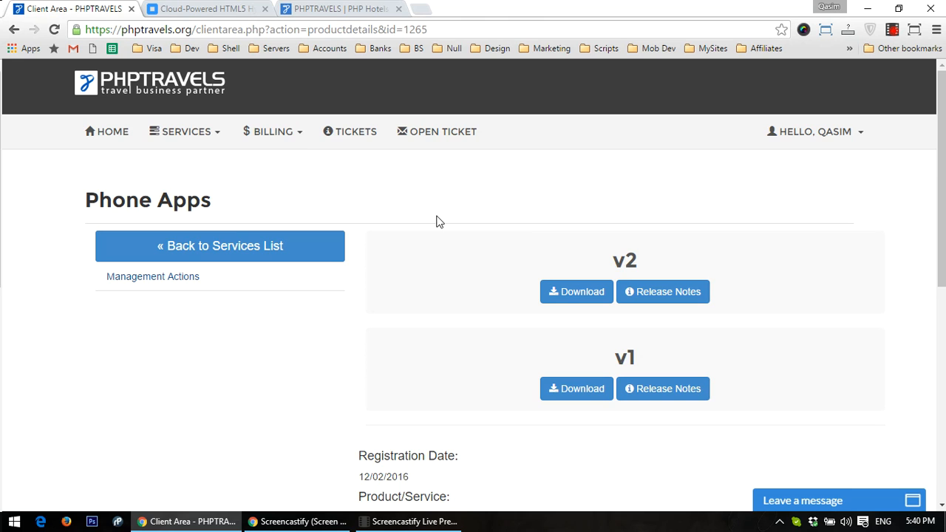
Switch to monaca.io and open the Dashboard with projects and templates
left_click(200, 9)
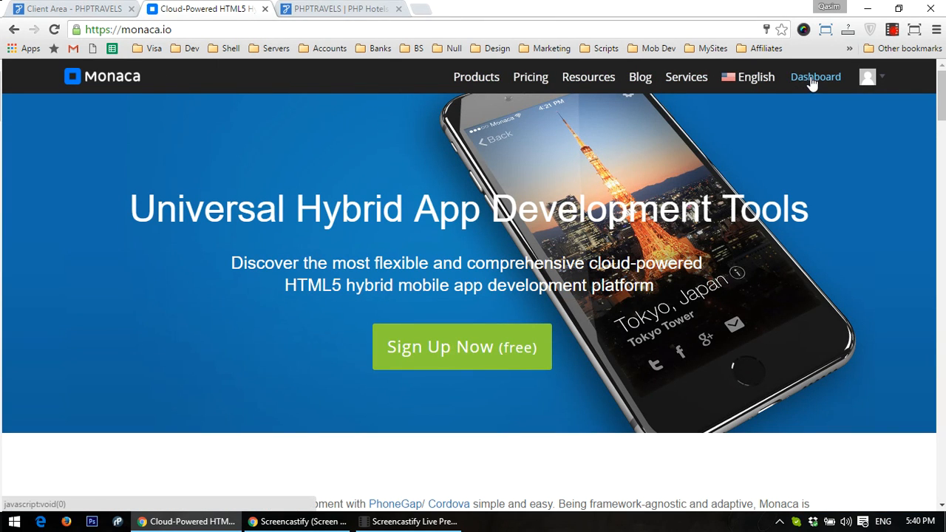
left_click(816, 76)
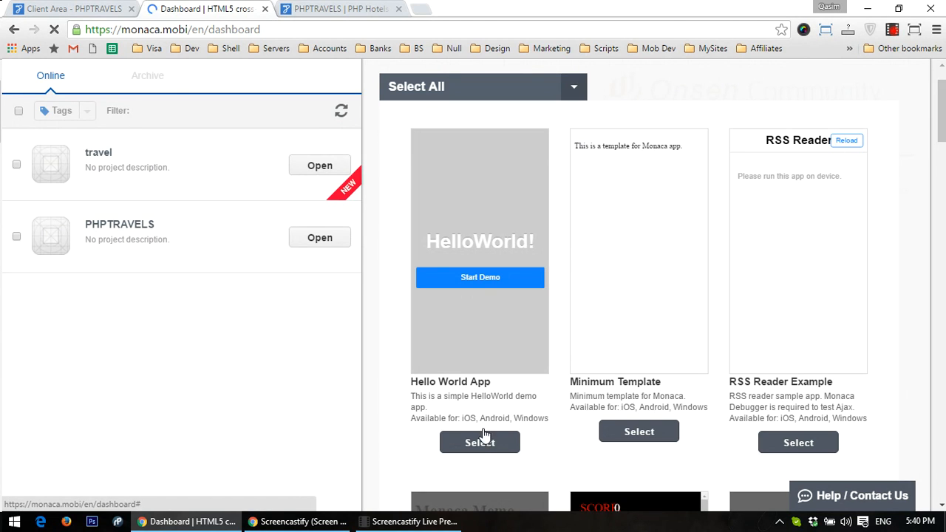
Make a Hello World App project named 'Travels'
left_click(479, 442)
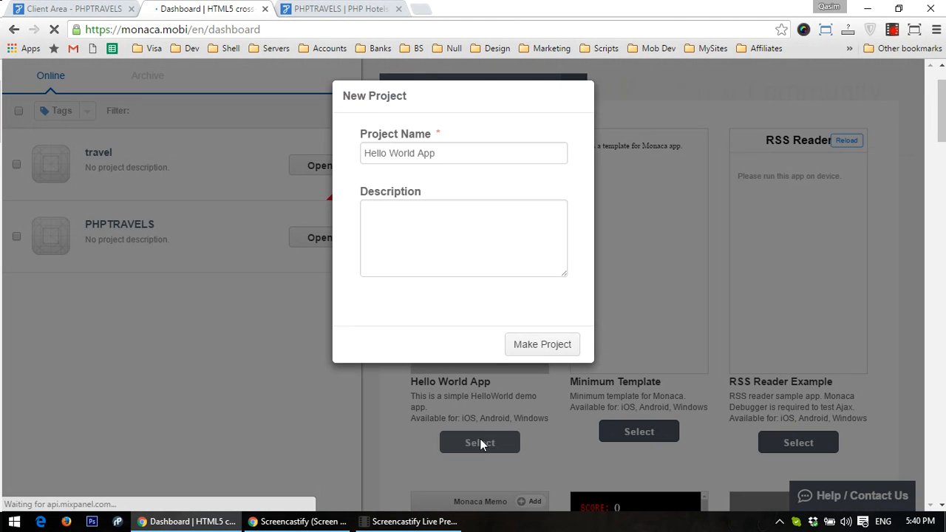
left_click(464, 153)
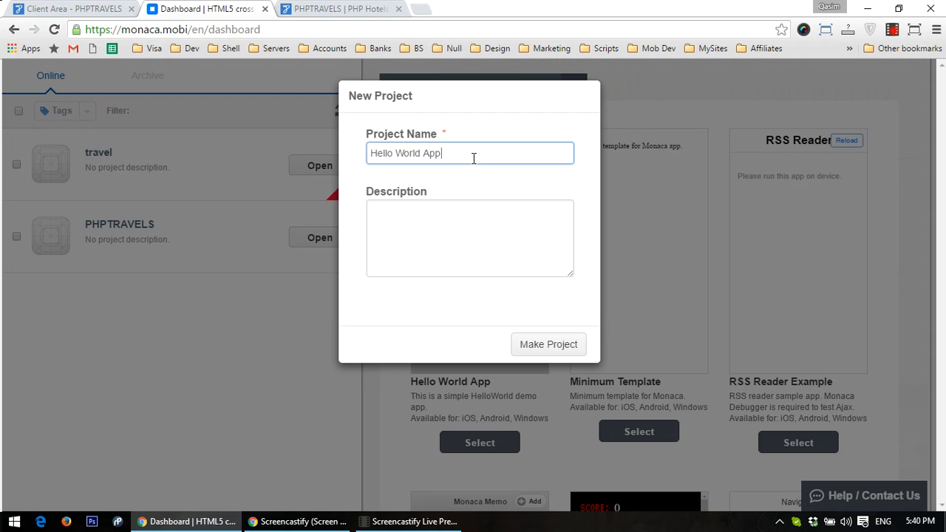
type("T")
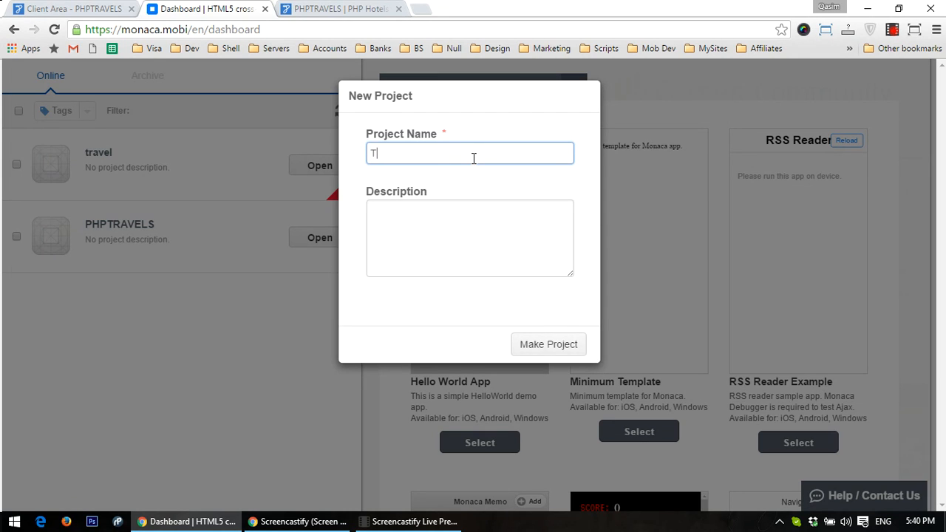
type("rave")
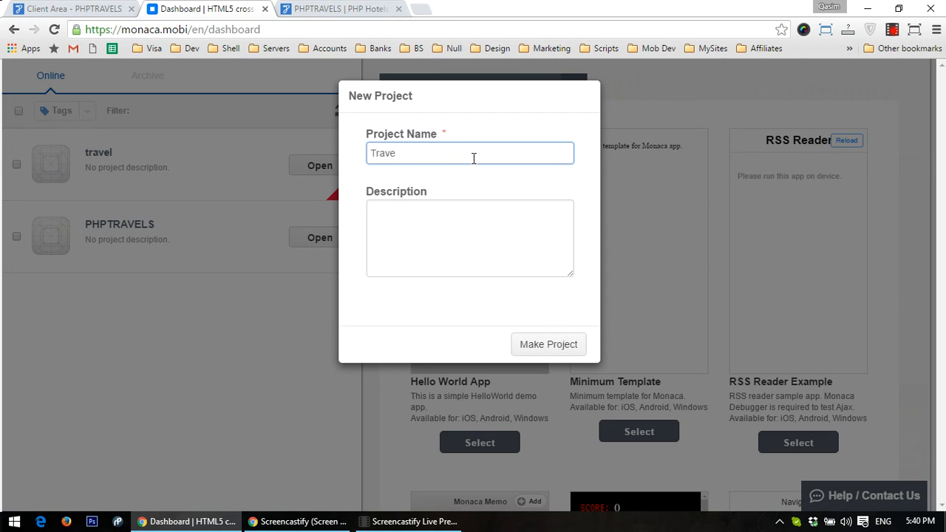
type("ls")
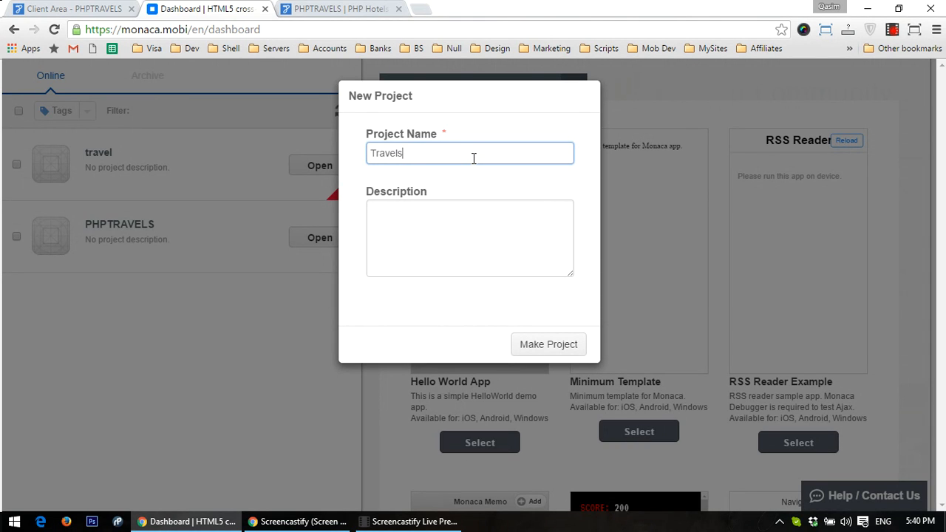
mouse_move(474, 342)
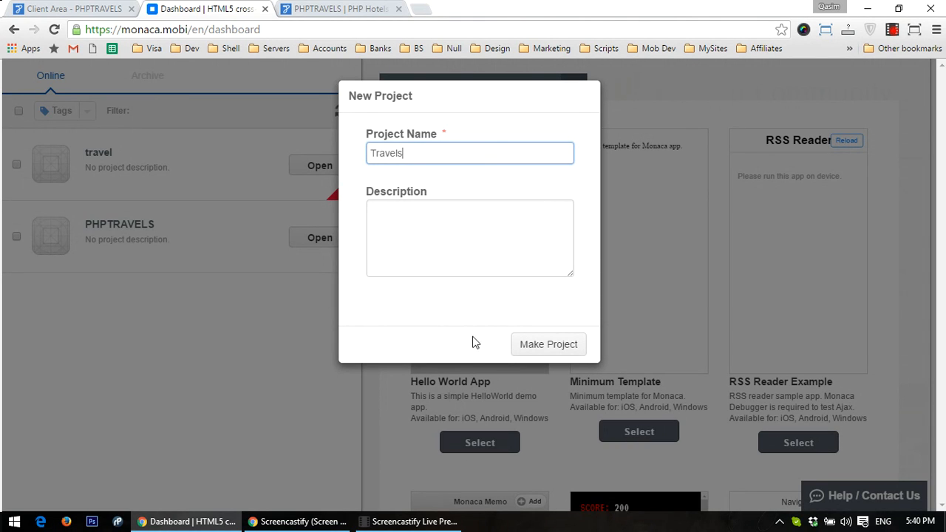
left_click(549, 344)
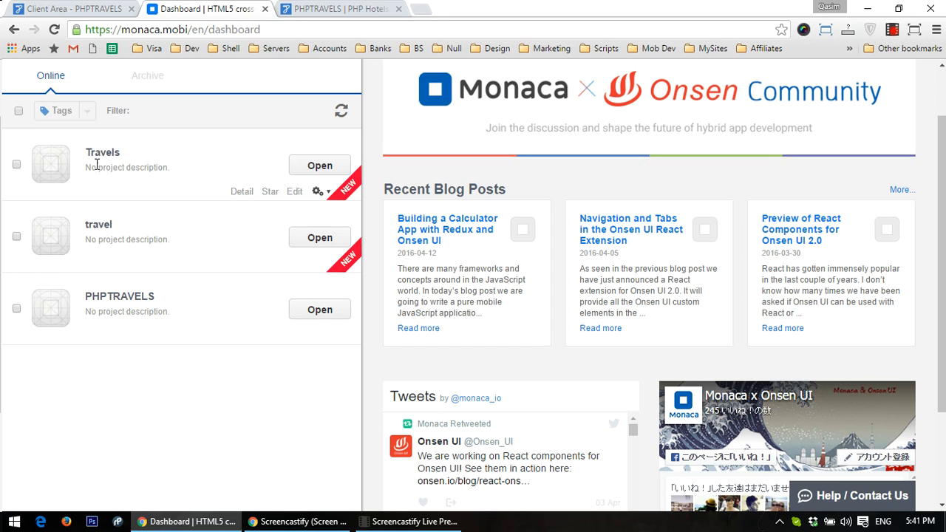
mouse_move(333, 155)
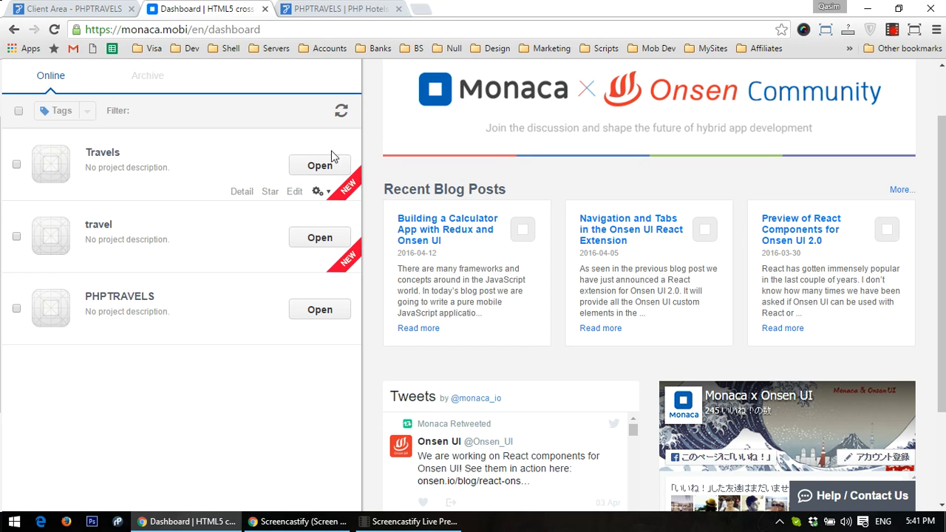
Open Travels in the Cloud IDE with index.html and the HelloWorld preview
left_click(320, 165)
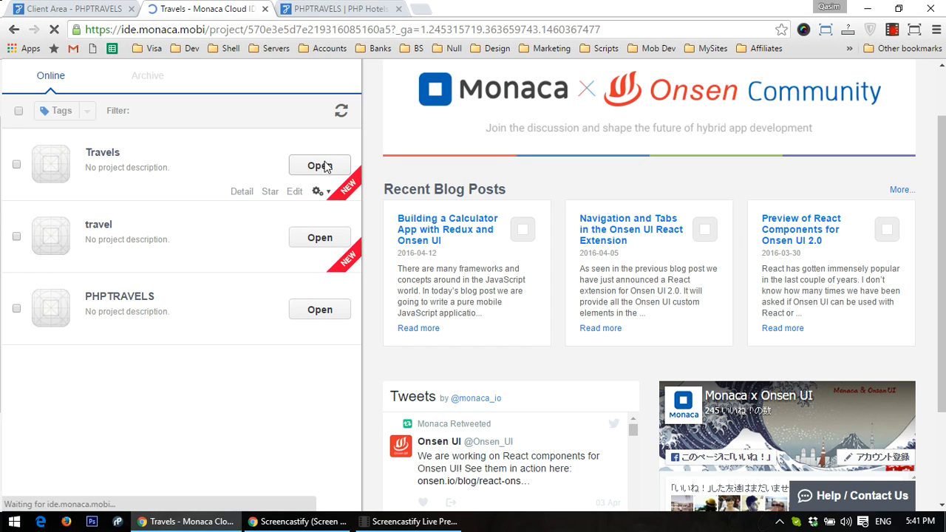
left_click(320, 165)
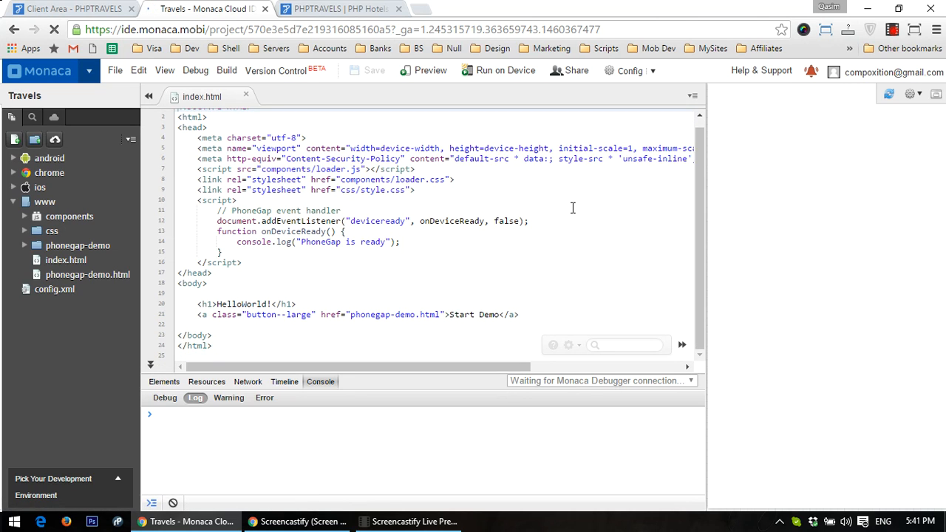
left_click(431, 70)
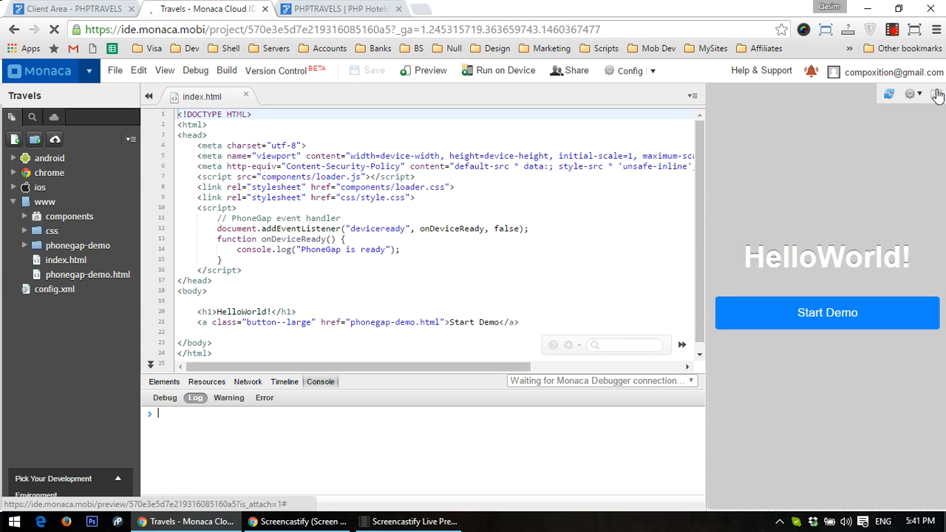
left_click(424, 70)
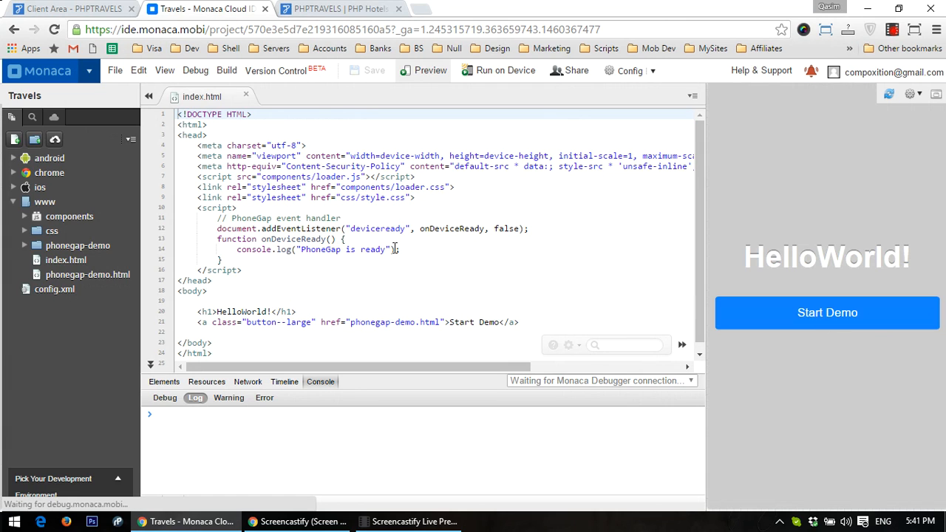
mouse_move(40, 188)
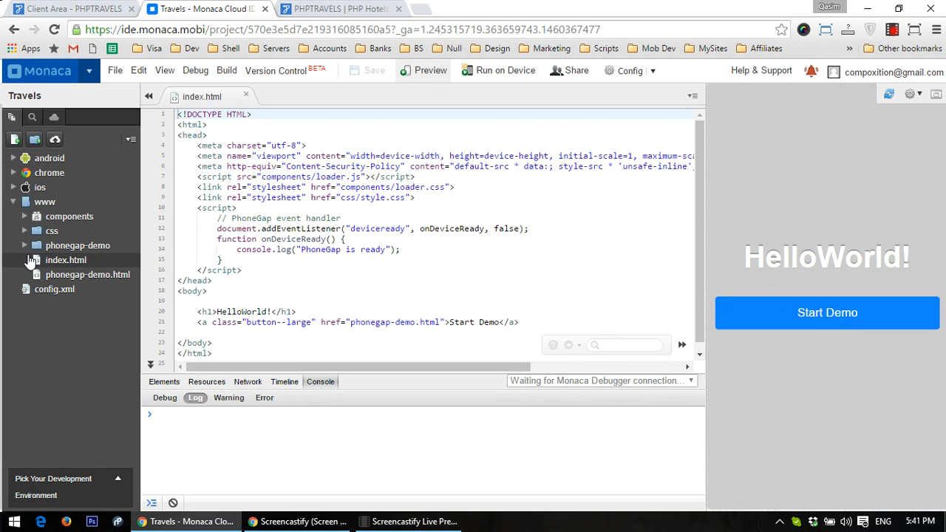
Delete the phonegap-demo folder and phonegap-demo.html from the www folder
right_click(51, 231)
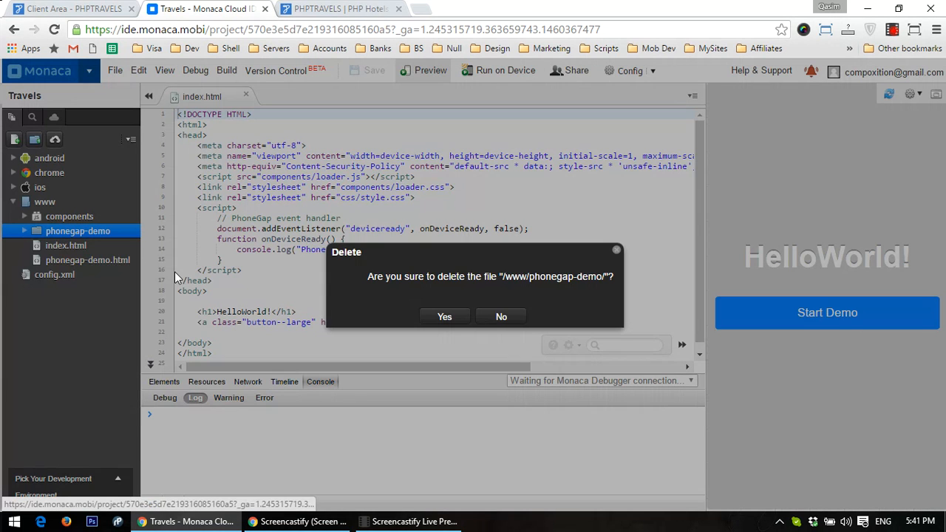
left_click(444, 316)
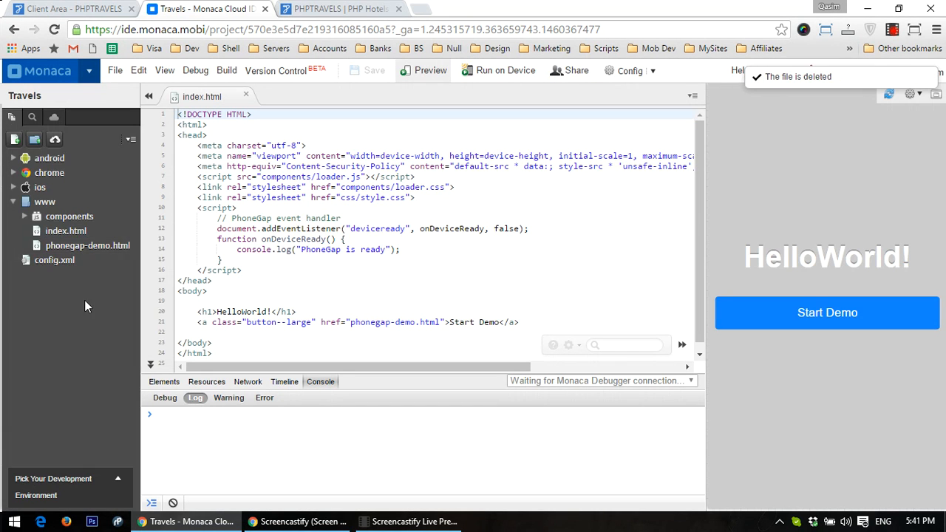
right_click(87, 245)
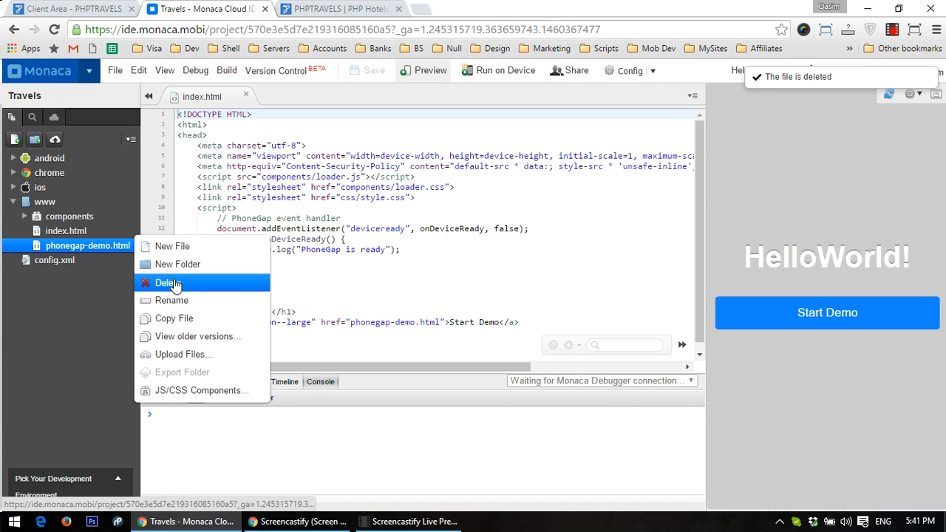
left_click(167, 283)
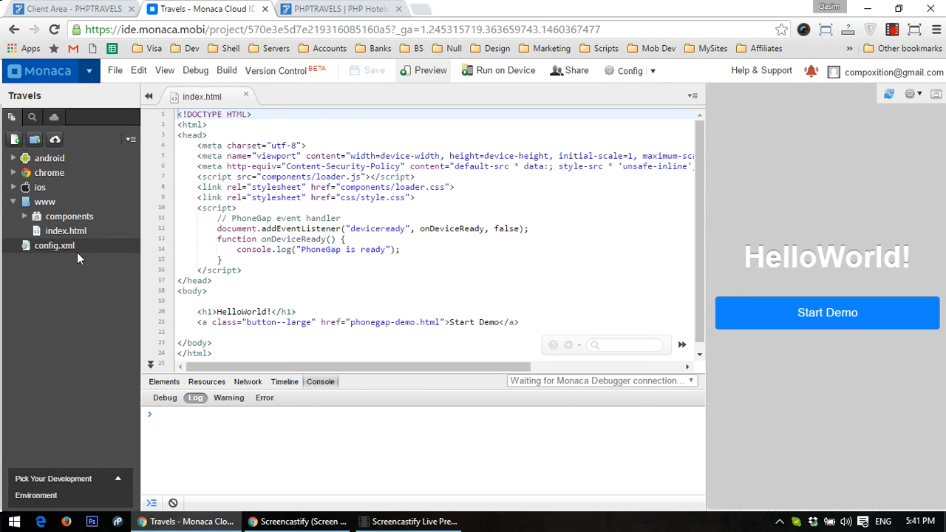
left_click(66, 230)
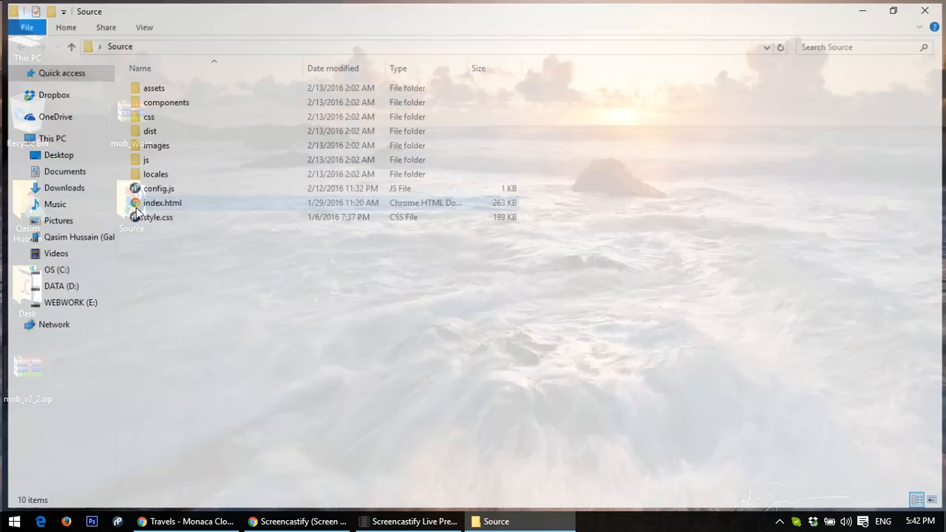
Copy the Source folder's index.html code into the Travels project's index.html
left_click(158, 202)
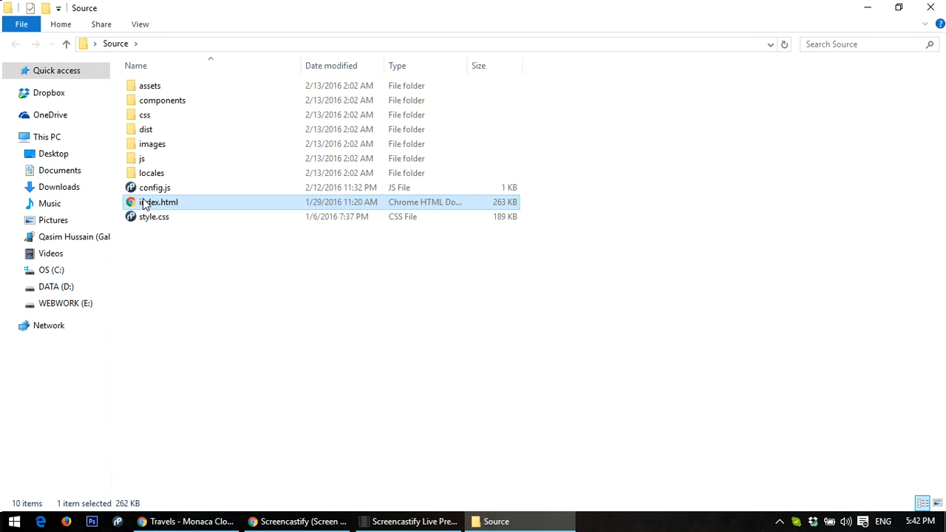
double_click(158, 201)
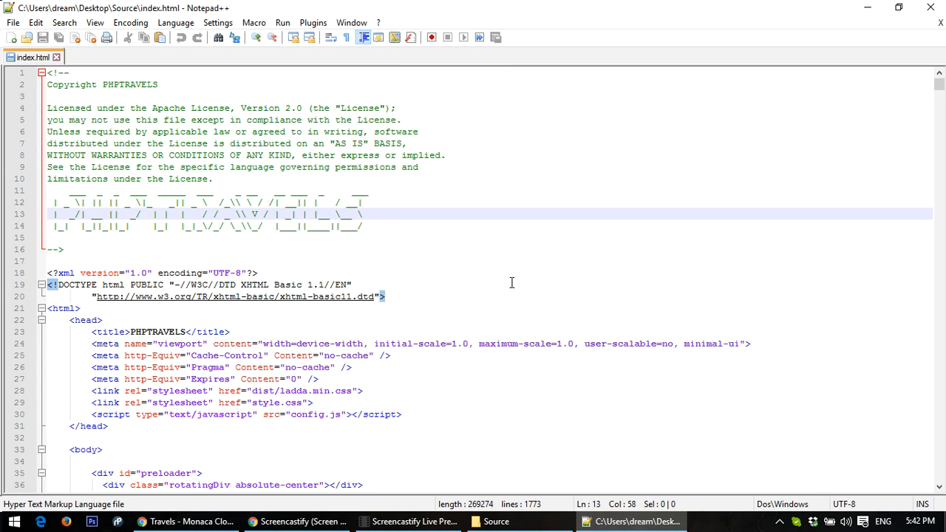
left_click(496, 521)
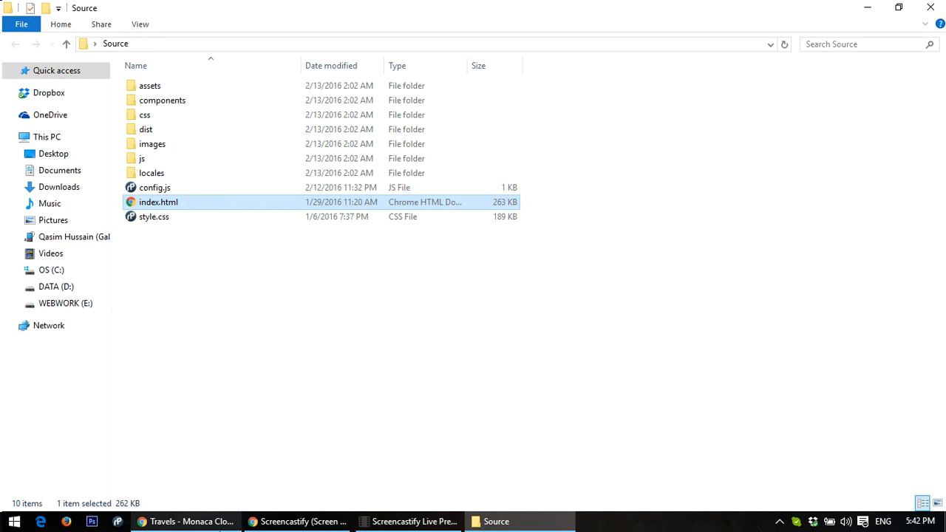
left_click(187, 521)
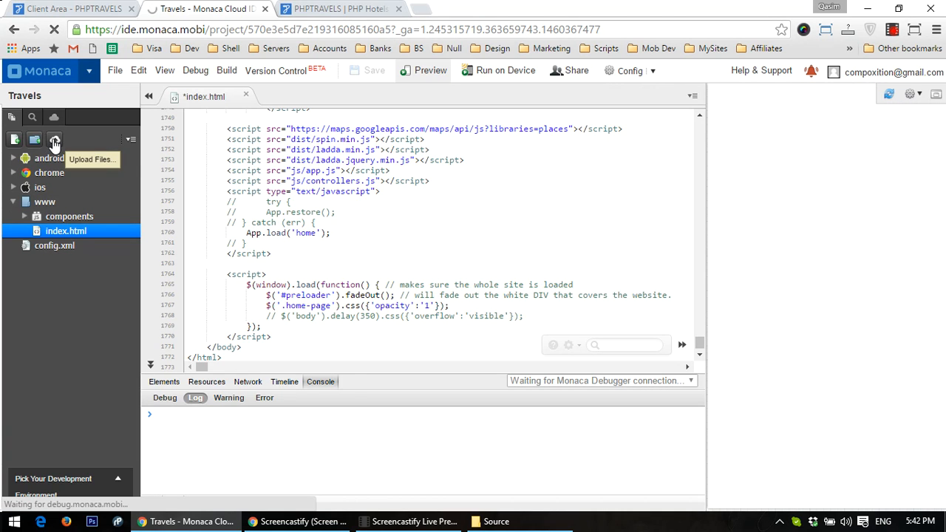
Select all Source folder files for upload into the www folder
left_click(55, 140)
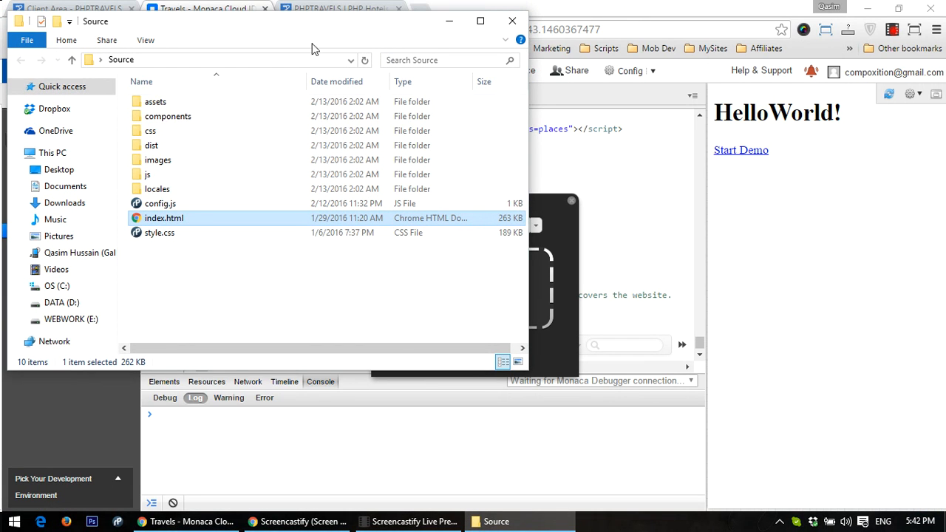
key("ctrl+a")
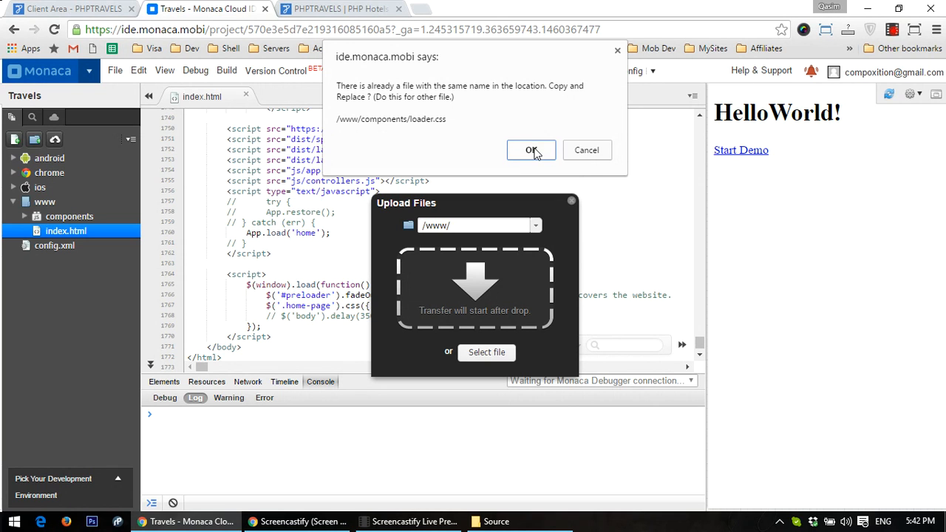
Confirm replacing loader.css so the Source upload completes
left_click(531, 150)
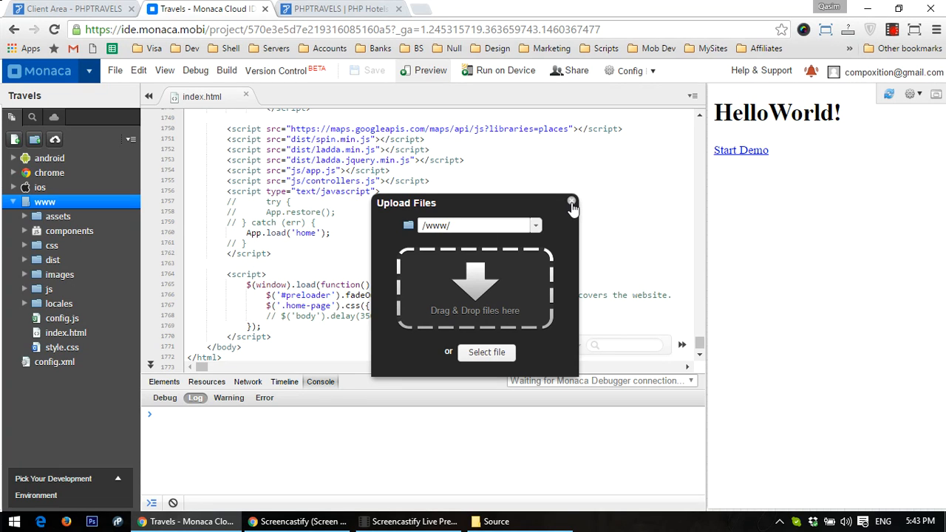
Preview the PHPTRAVELS home screen with Search, Bookings, Hotels and Tours
left_click(571, 202)
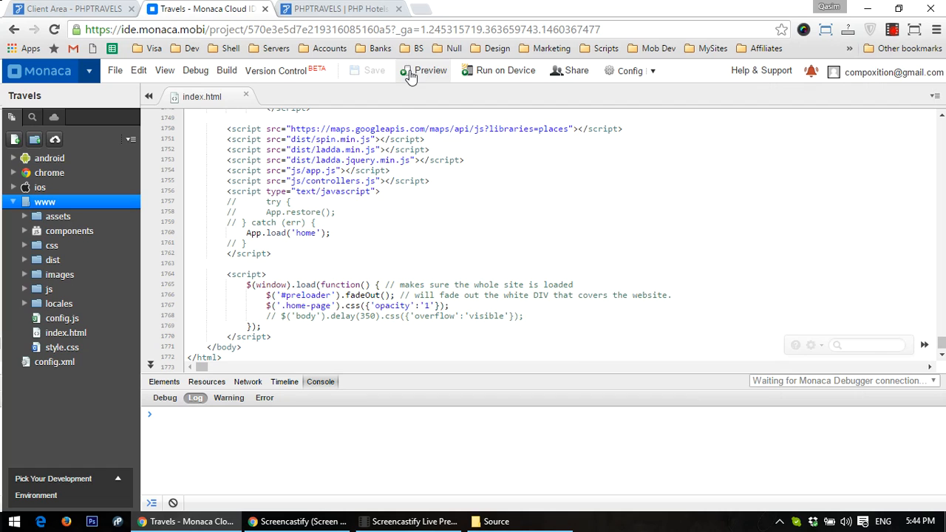
left_click(431, 70)
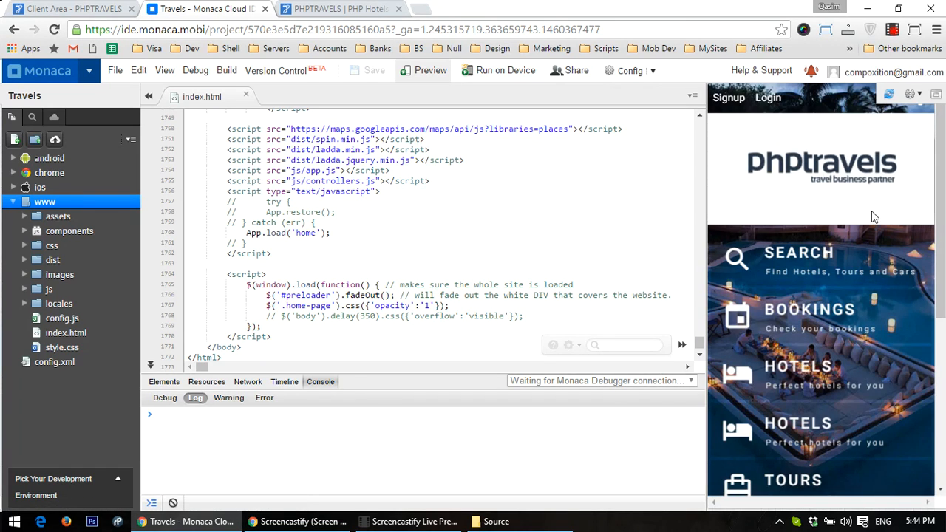
scroll("down", 3)
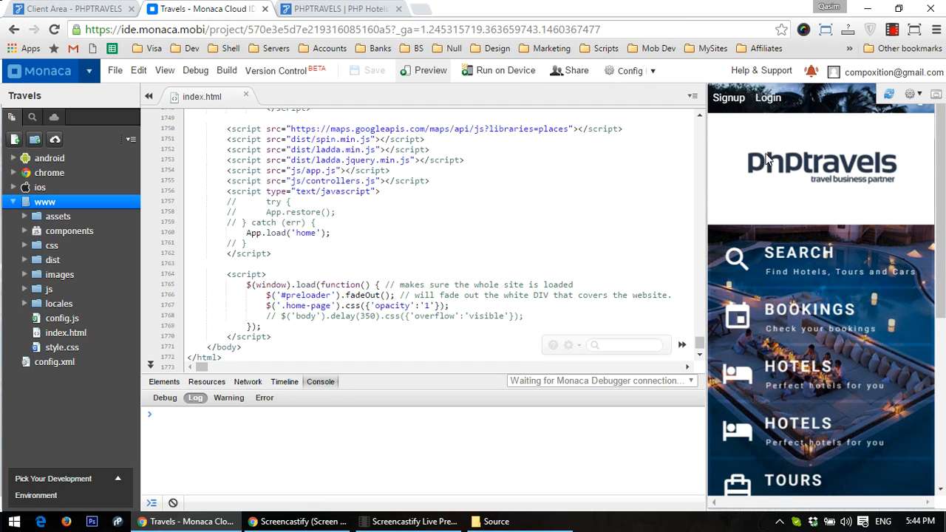
mouse_move(805, 177)
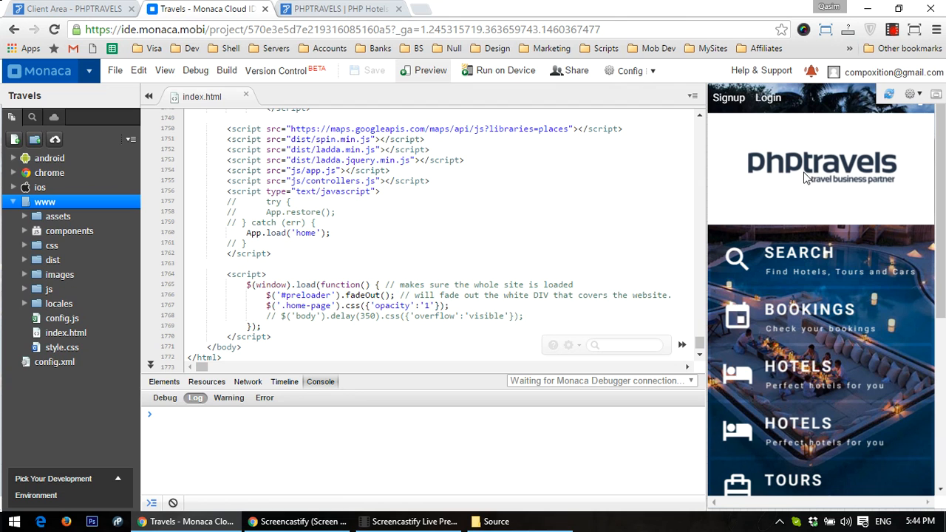
mouse_move(59, 274)
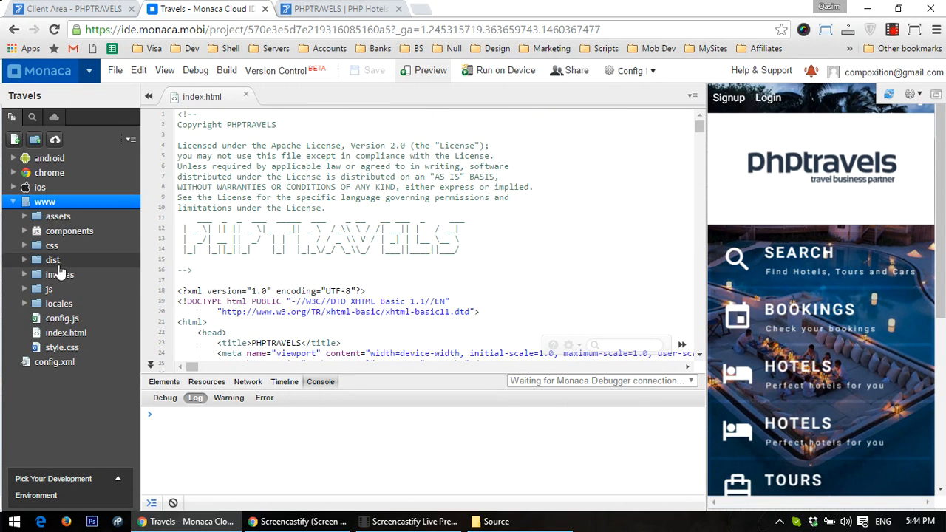
left_click(60, 274)
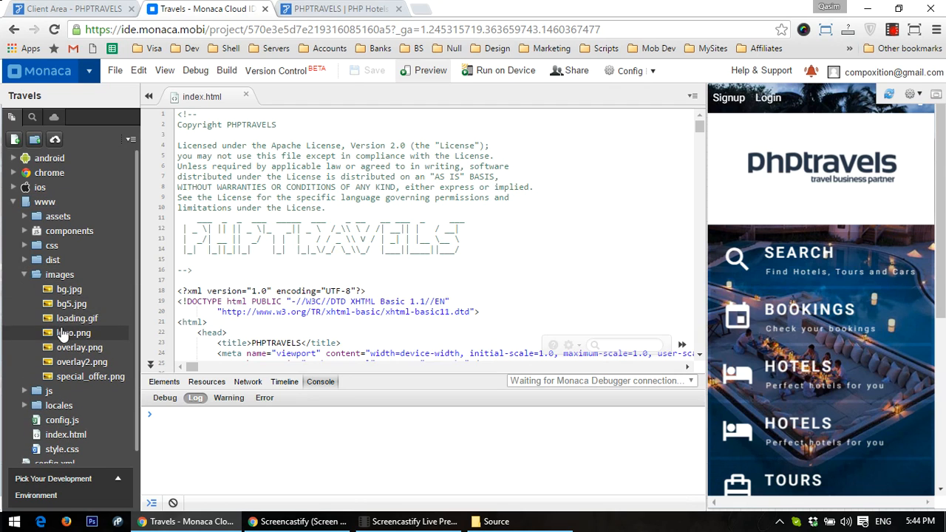
left_click(73, 333)
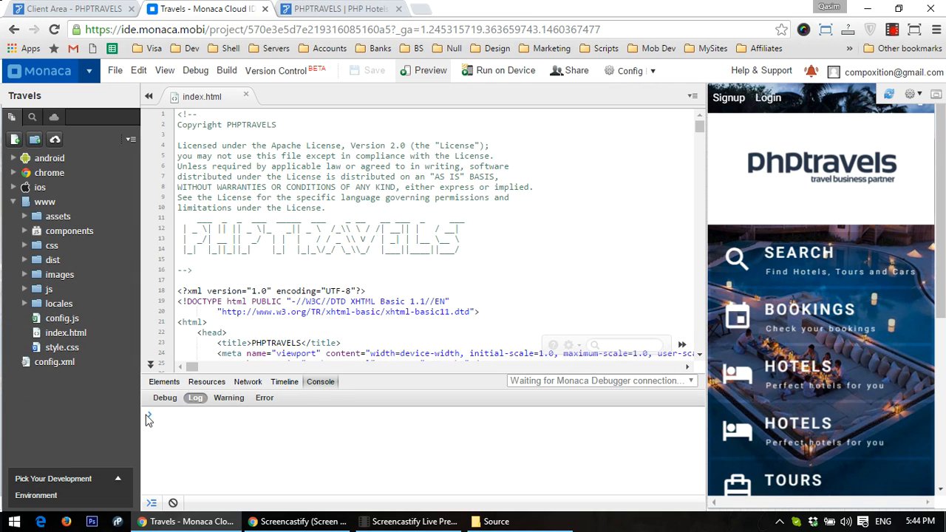
left_click(62, 318)
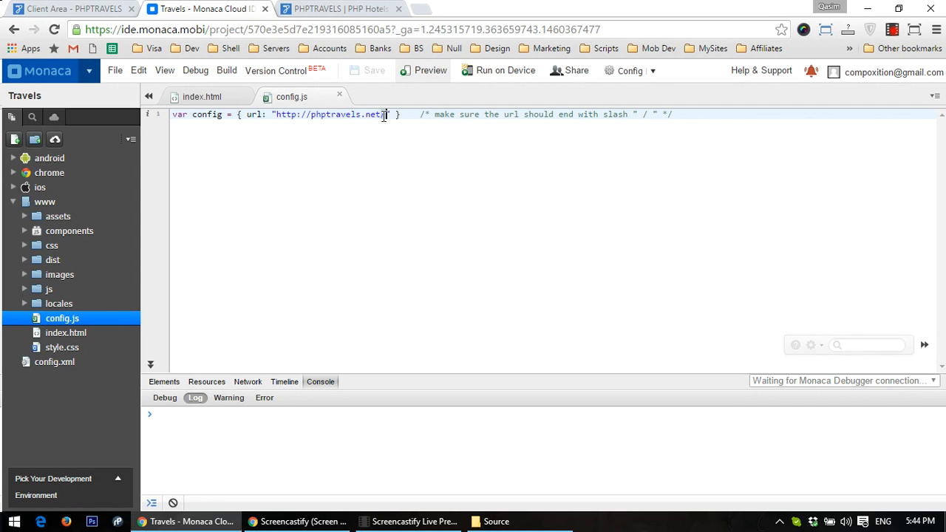
Confirm the config.js URL ends with a slash, then close config.js unchanged
left_click(381, 114)
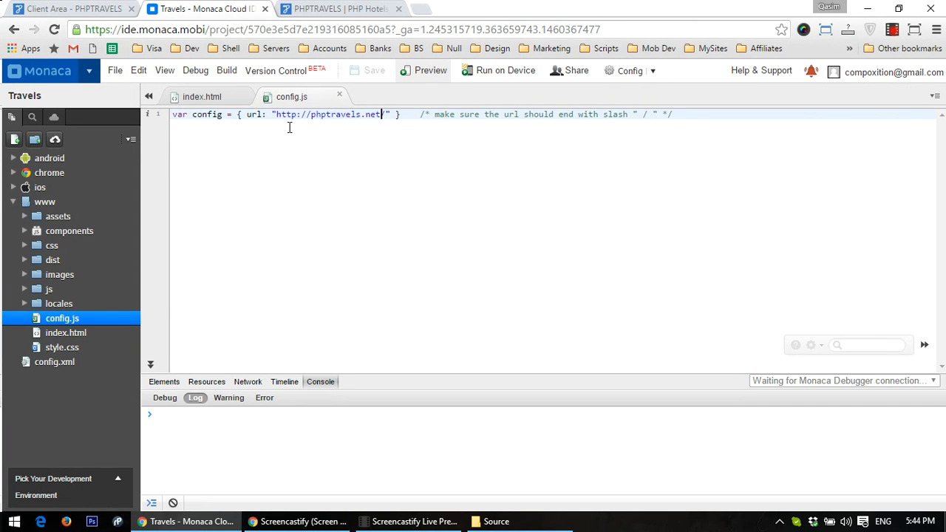
left_click(201, 97)
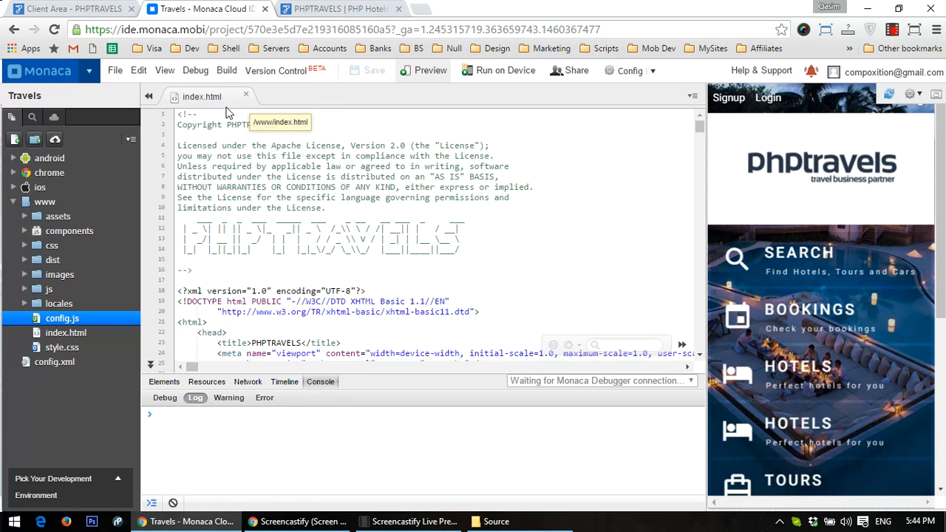
mouse_move(451, 198)
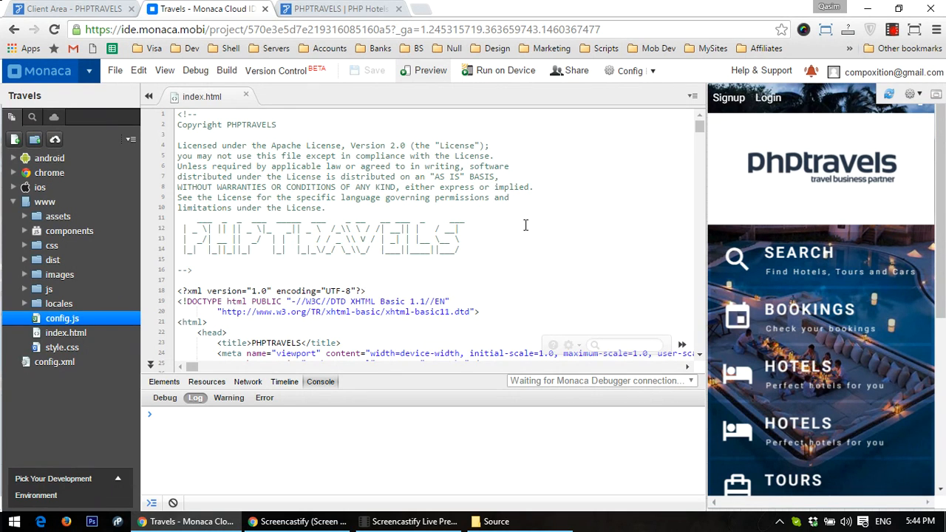
left_click(629, 71)
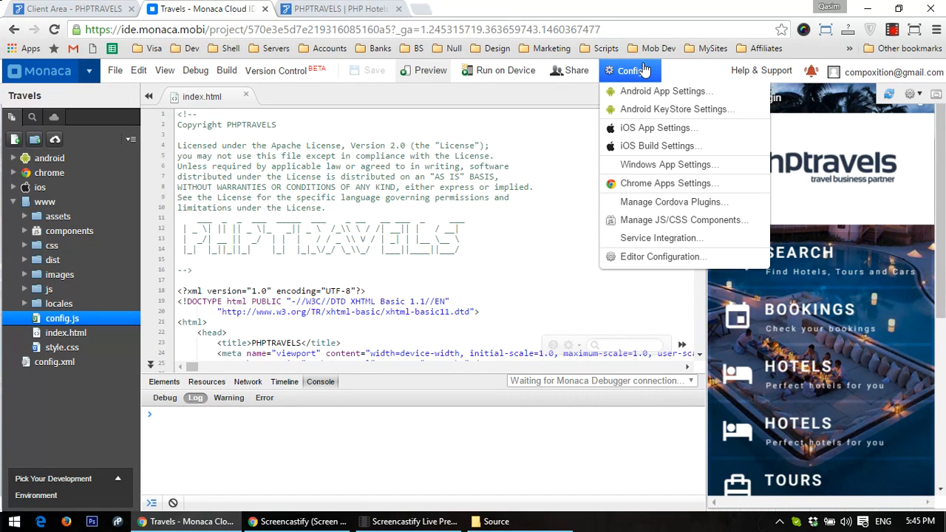
mouse_move(666, 91)
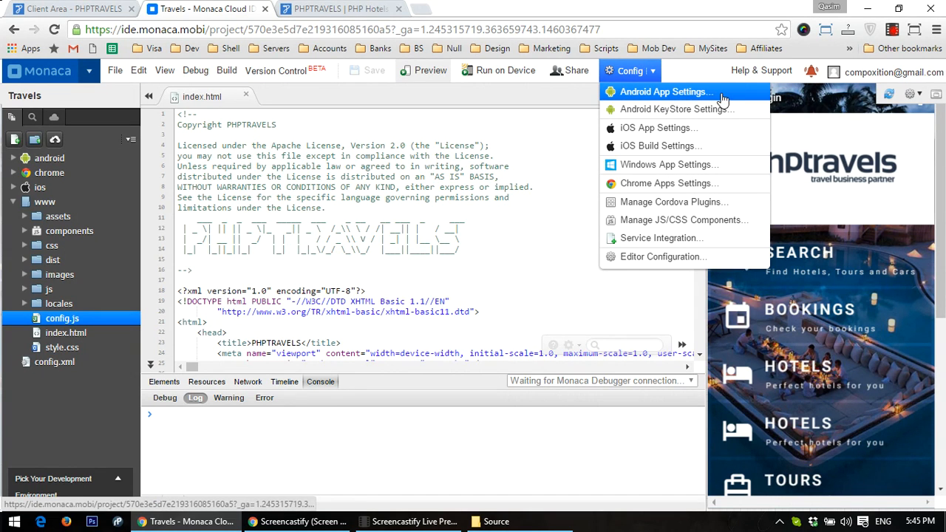
mouse_move(661, 103)
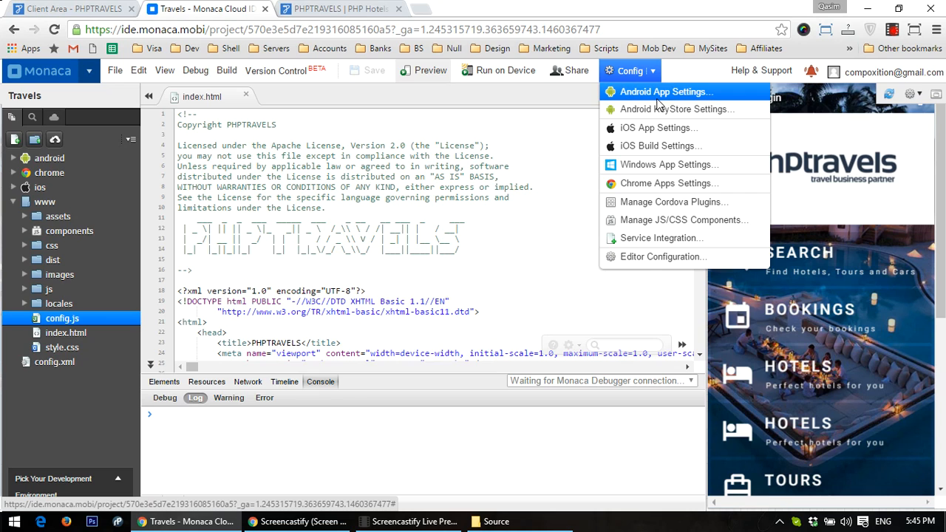
mouse_move(658, 128)
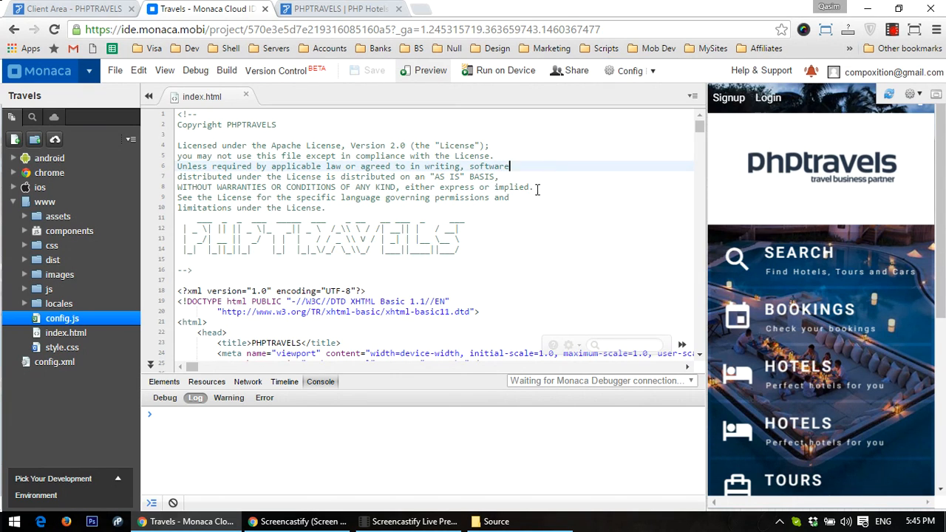
left_click(414, 521)
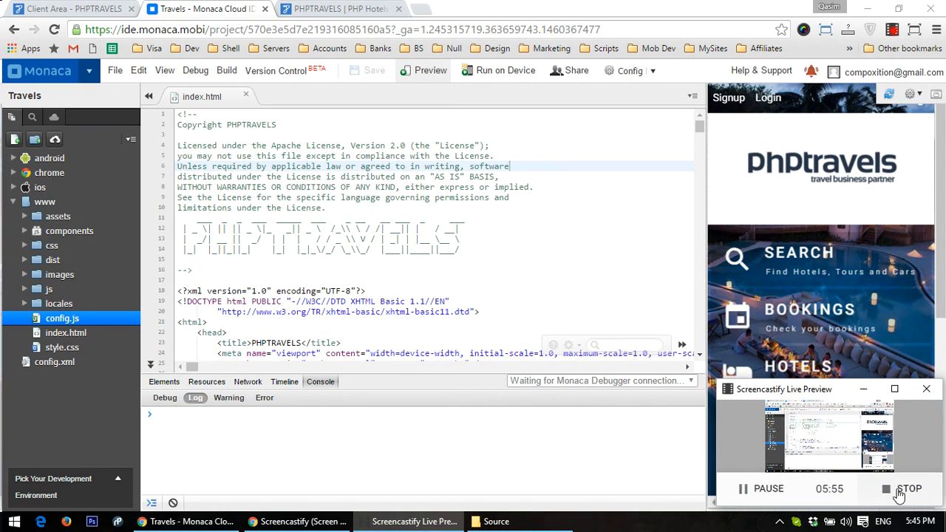